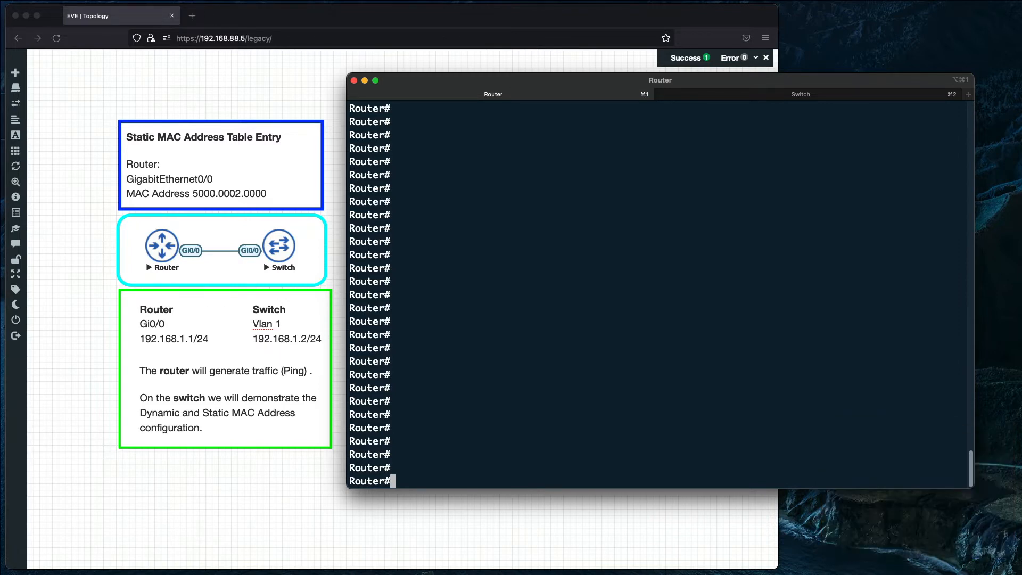
- On the router, set Gi0/0 to 192.168.1.1 255.255.255.0 and enable it
{"action": "type", "text": "confi"}
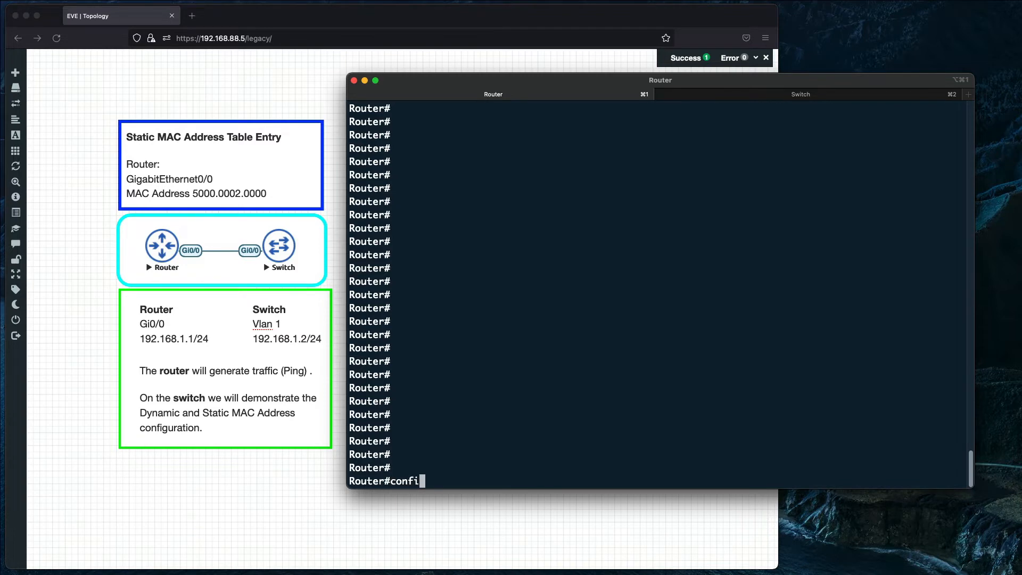
{"action": "key", "text": "Return"}
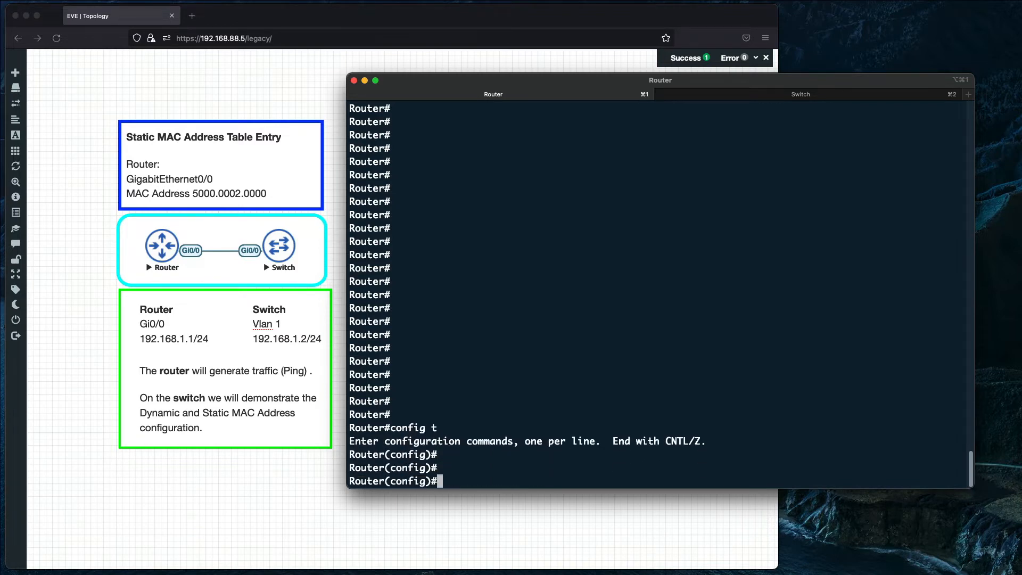
{"action": "type", "text": "int gi0/0"}
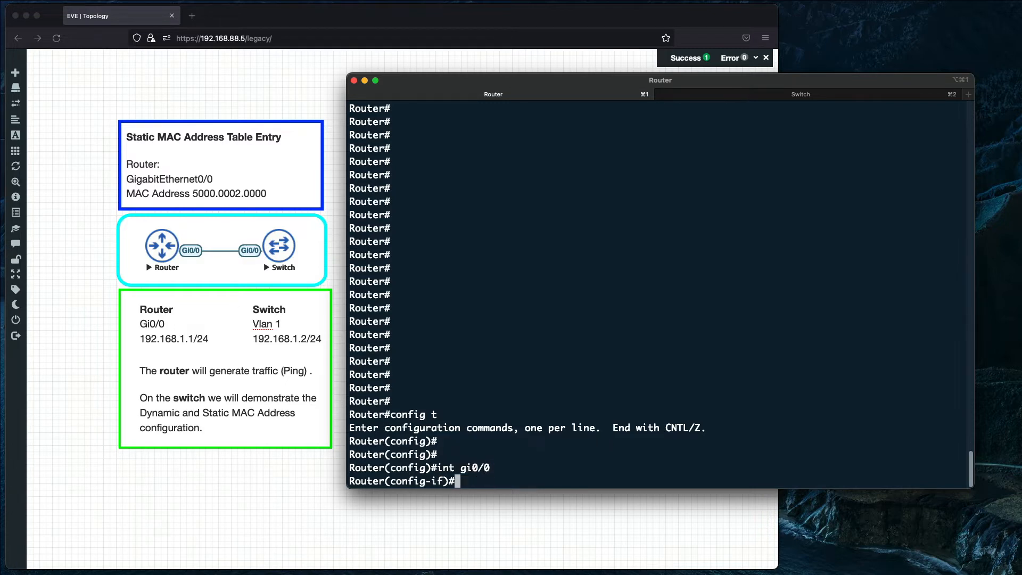
{"action": "type", "text": "ip address"}
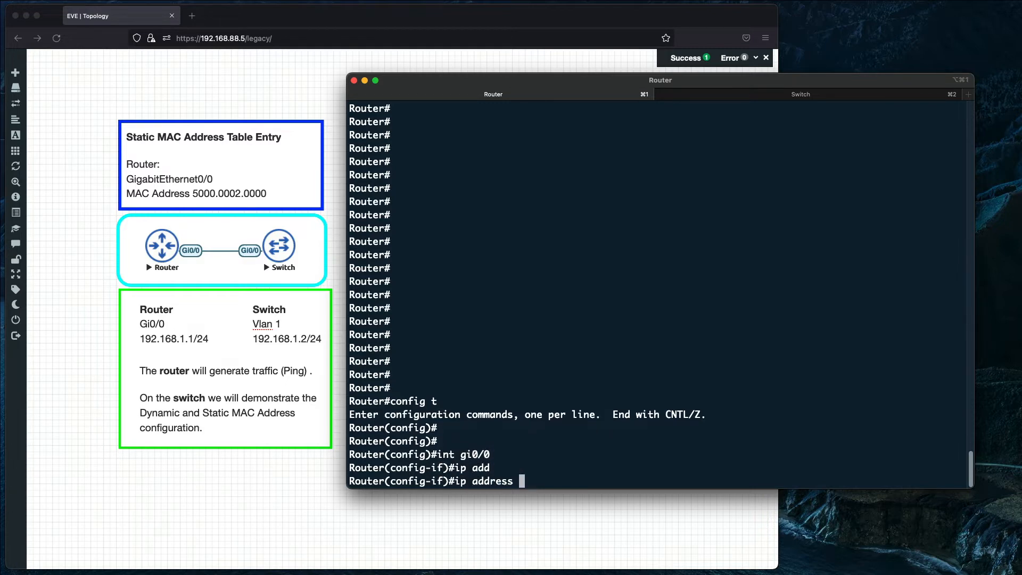
{"action": "type", "text": "192.168.1"}
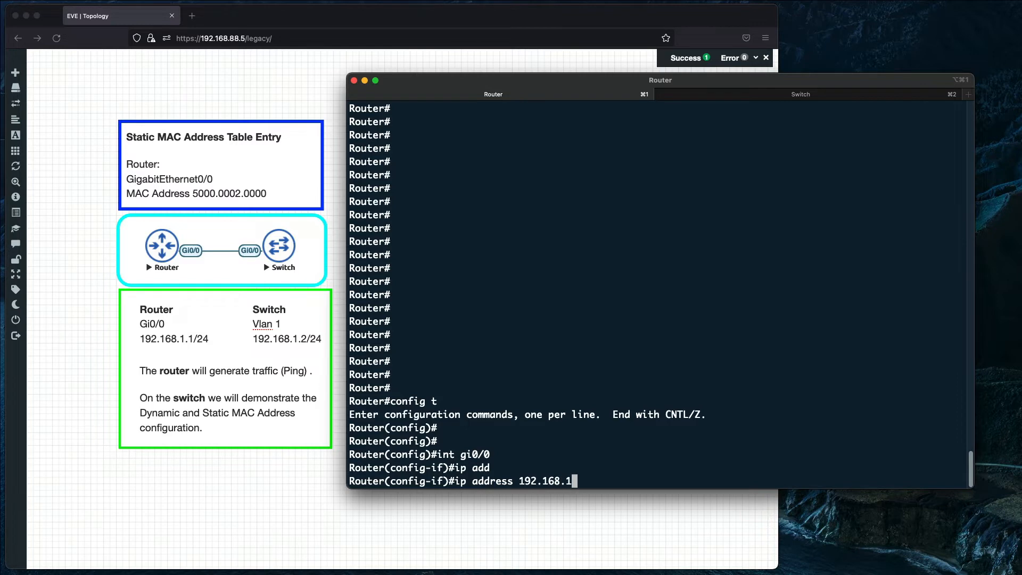
{"action": "type", "text": ".1 255.255.255.0"}
{"action": "type", "text": "no shut"}
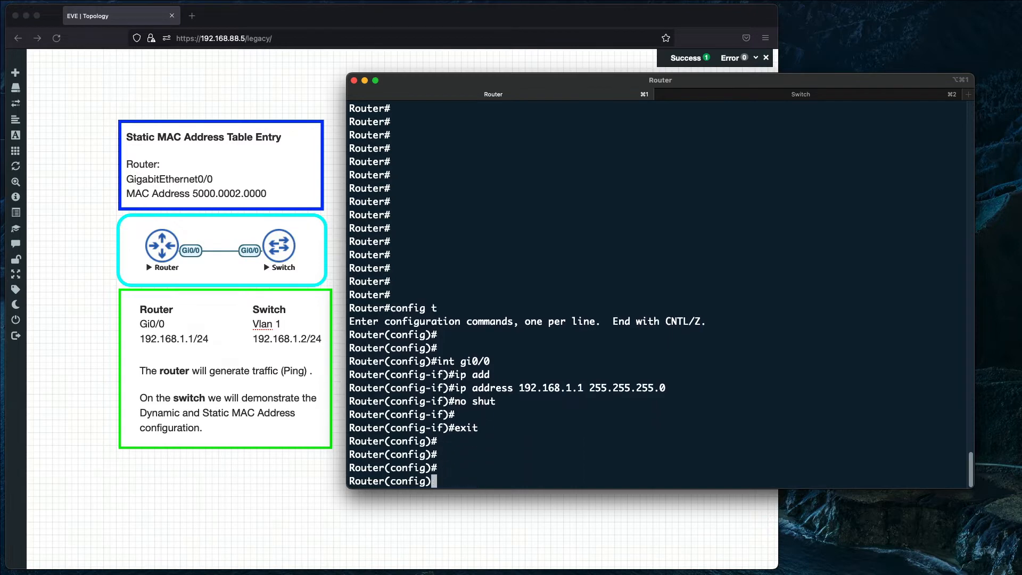
{"action": "type", "text": "end"}
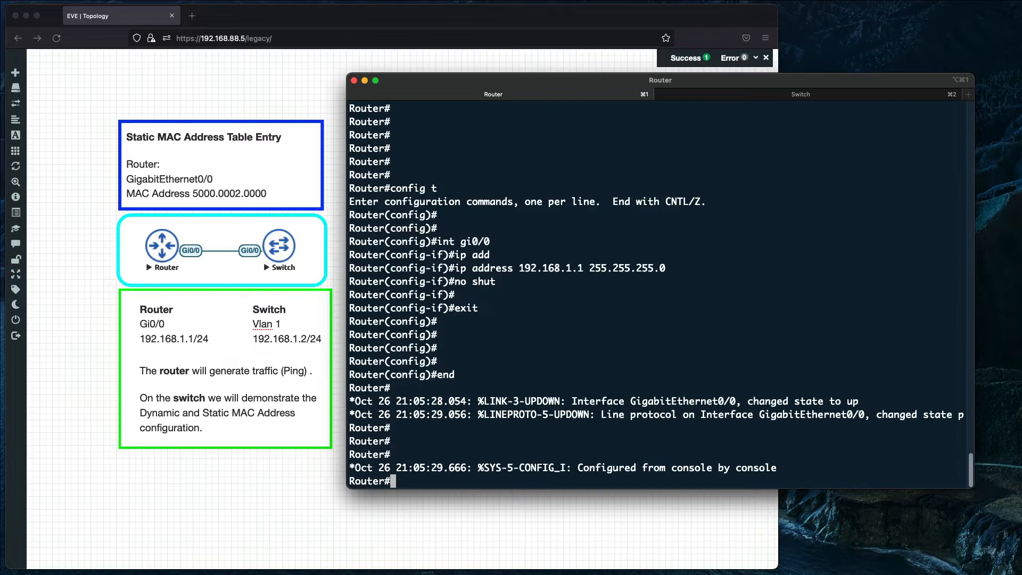
- On the switch, assign Vlan 1 the address 192.168.1.2 255.255.255.0 and enable it
{"action": "left_click", "coordinate": [799, 94]}
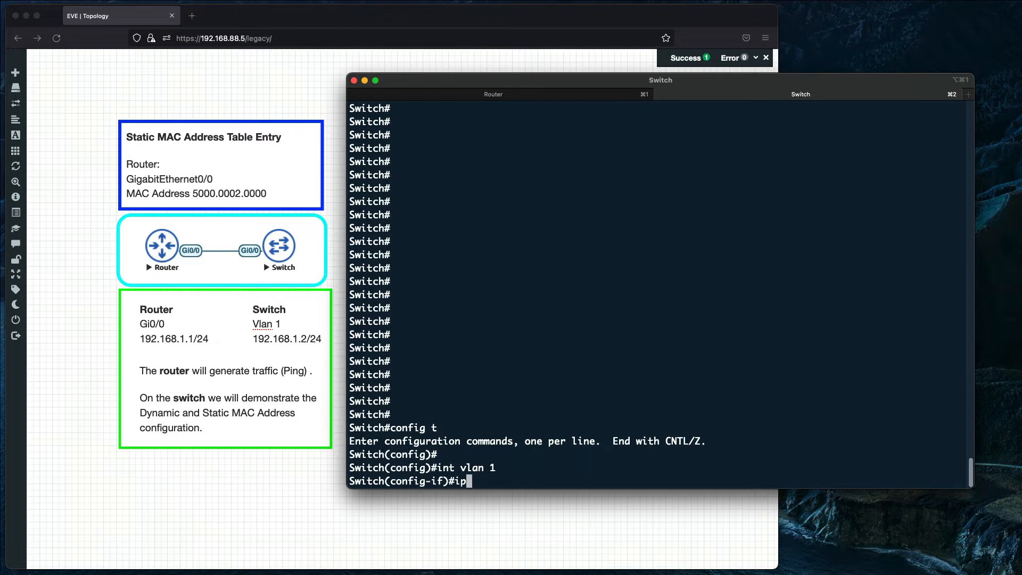
{"action": "type", "text": "address 192.168.1.2 2"}
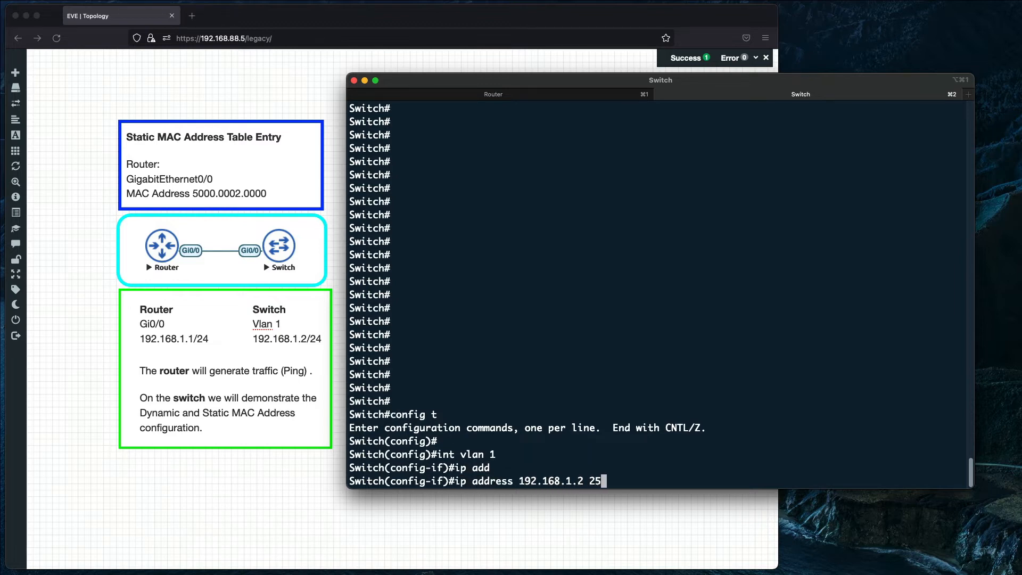
{"action": "type", "text": "5.255.255.0"}
{"action": "type", "text": "e"}
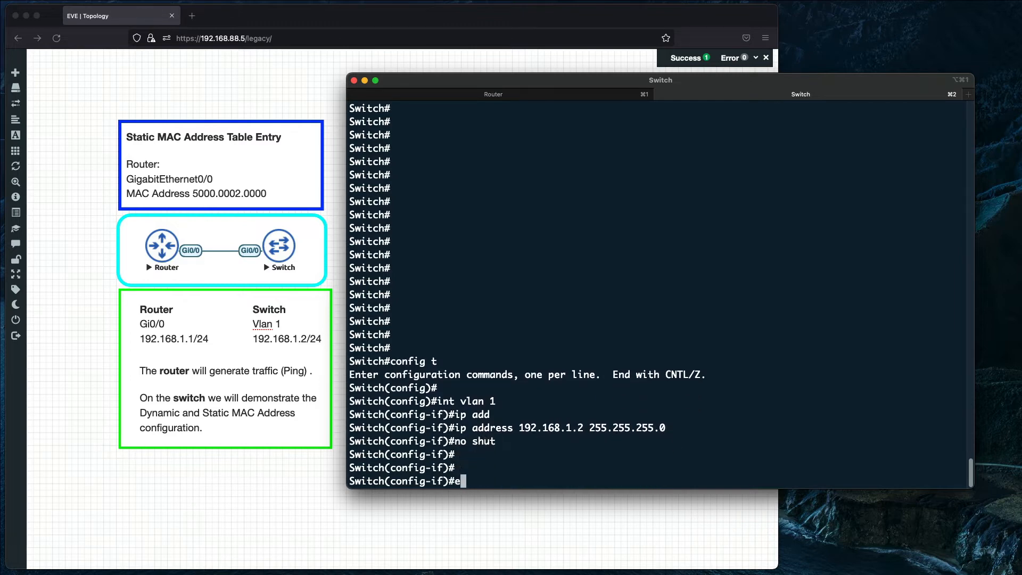
{"action": "left_click", "coordinate": [493, 93]}
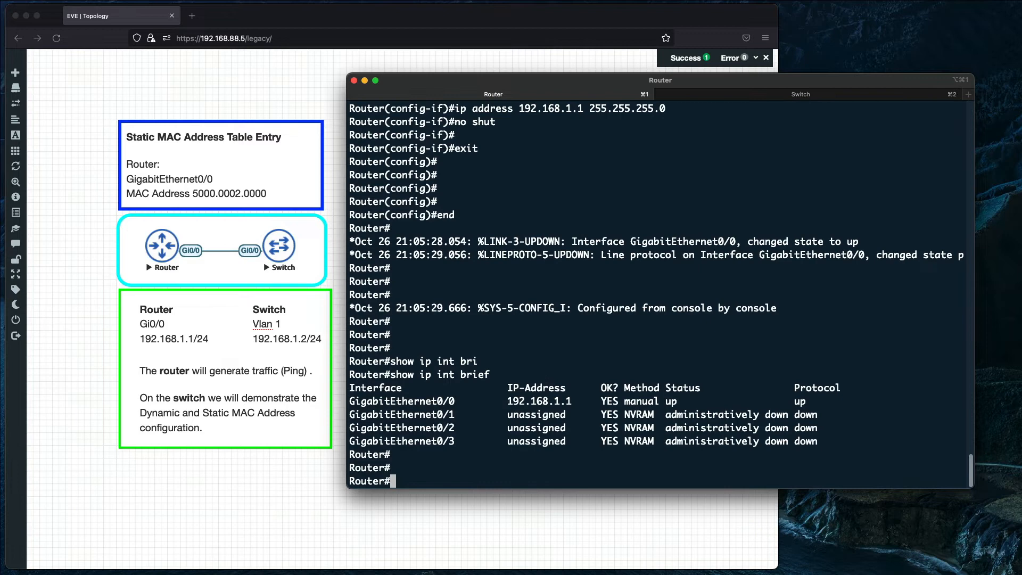
- Ping the switch at 192.168.1.2 from the router
{"action": "type", "text": "ping 192.168.1.2"}
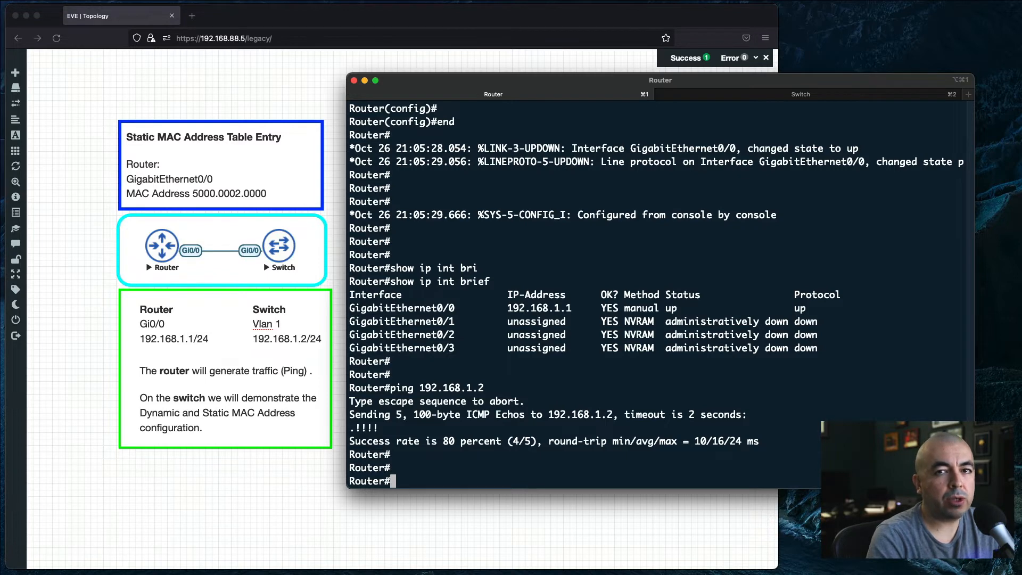
{"action": "left_click", "coordinate": [800, 94]}
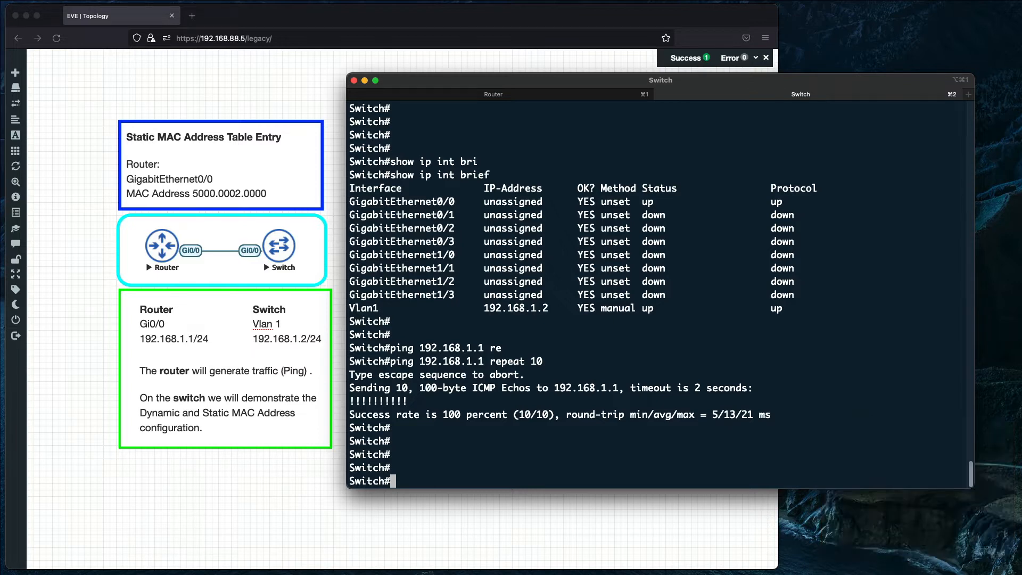
- List the switch's MAC table and highlight 5000.0002.0000's DYNAMIC type
{"action": "type", "text": "show ma"}
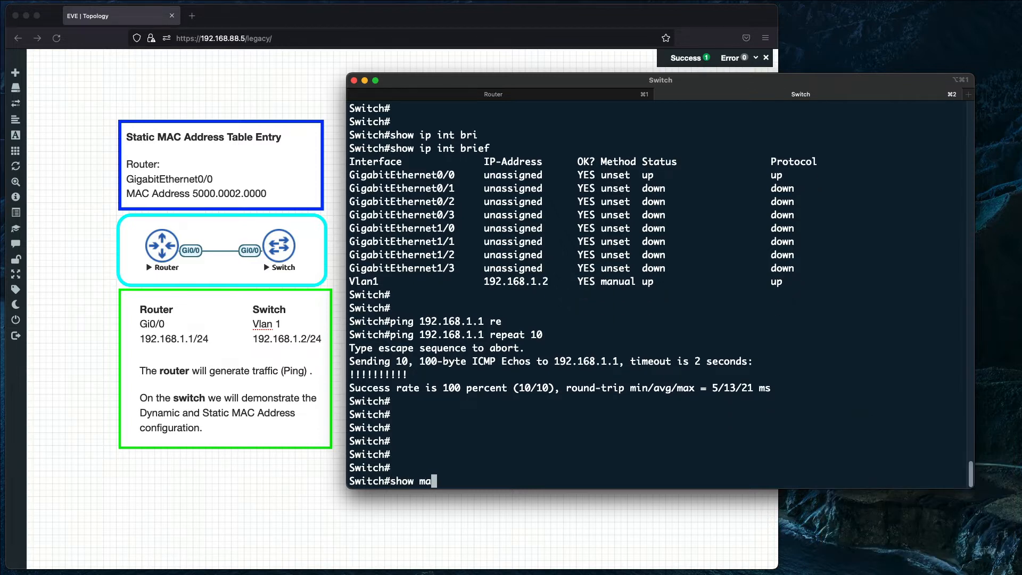
{"action": "key", "text": "Return"}
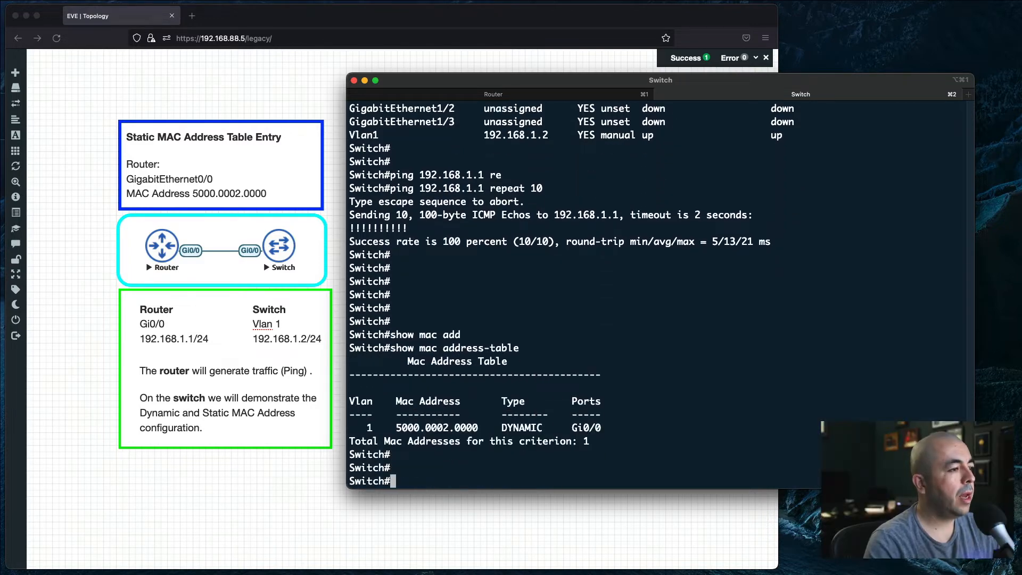
{"action": "mouse_move", "coordinate": [560, 459]}
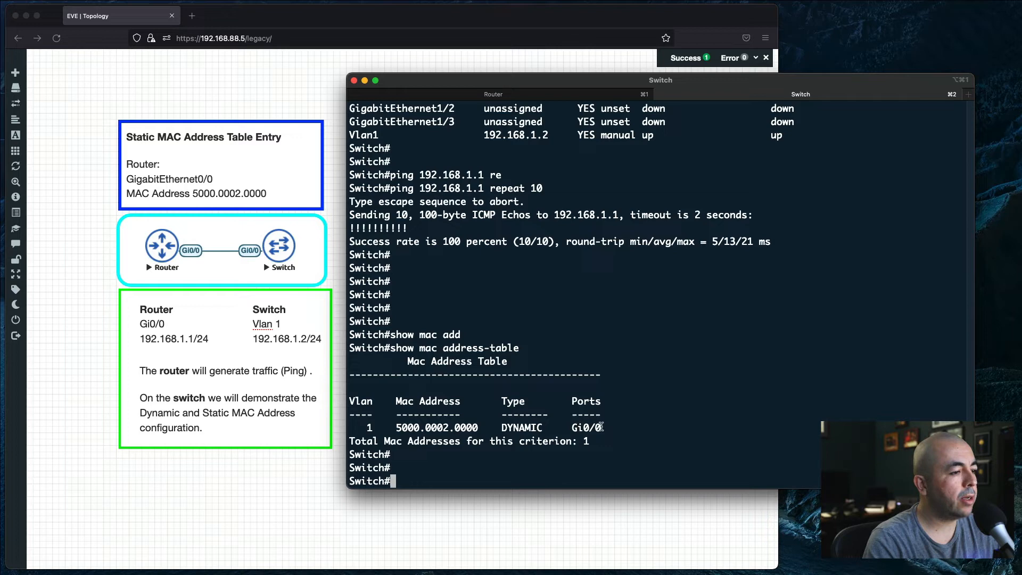
{"action": "double_click", "coordinate": [522, 427]}
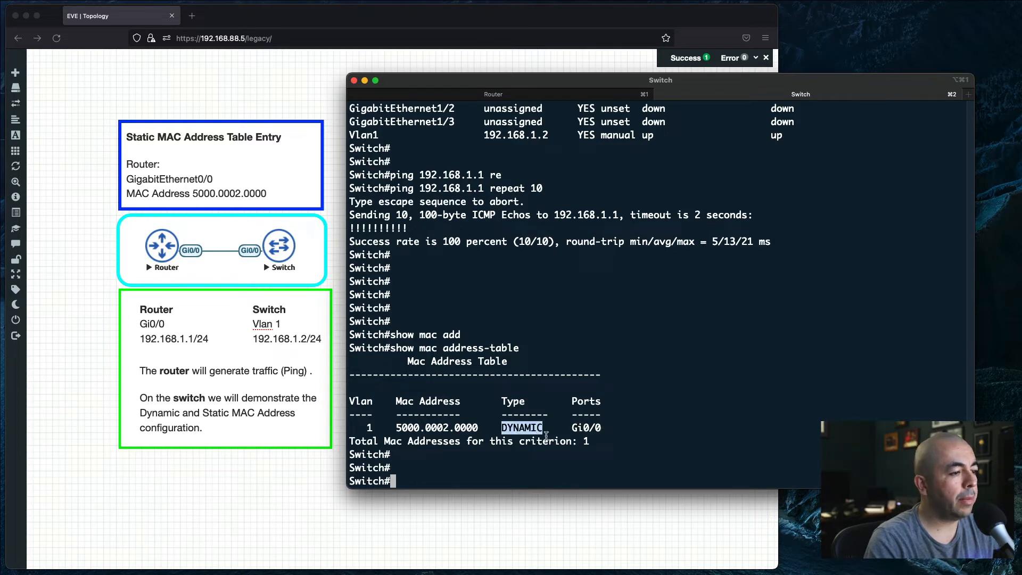
- Run 'show interfaces gi0/0 | section Hardware' on the router to reveal 5000.0002.0000
{"action": "left_click", "coordinate": [492, 93]}
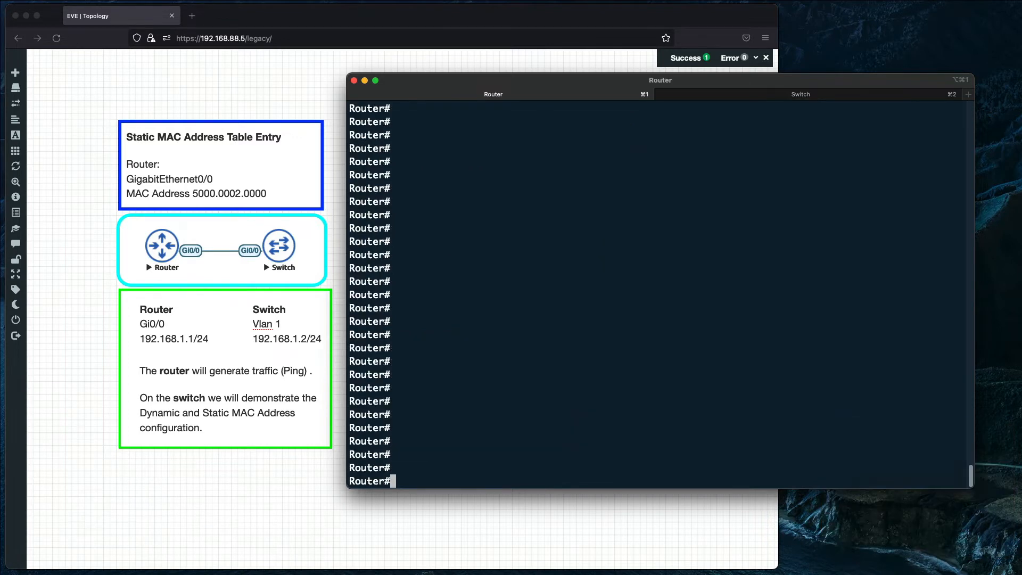
{"action": "type", "text": "show interfaces gi0/0 | s"}
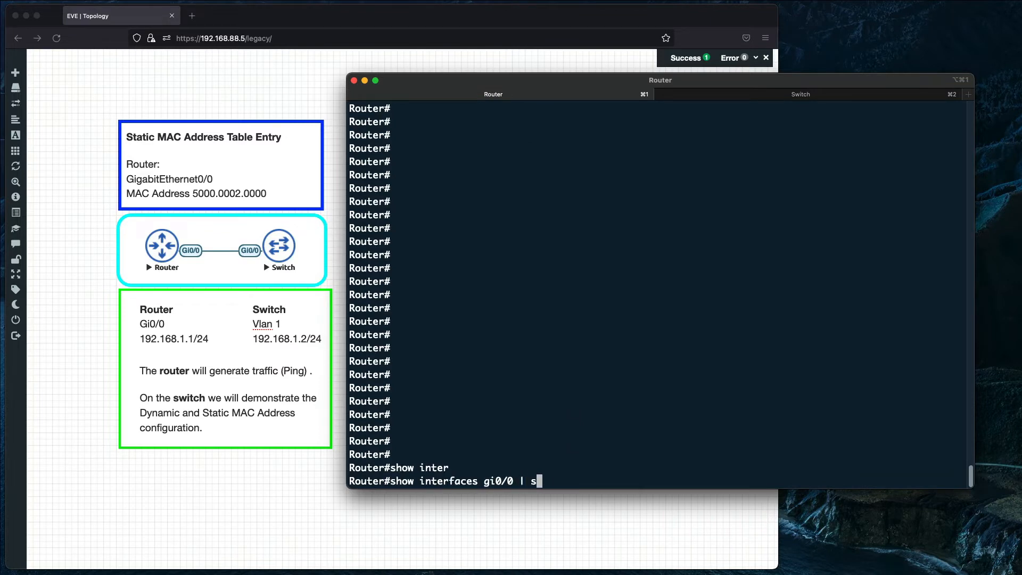
{"action": "type", "text": "ection Hardw"}
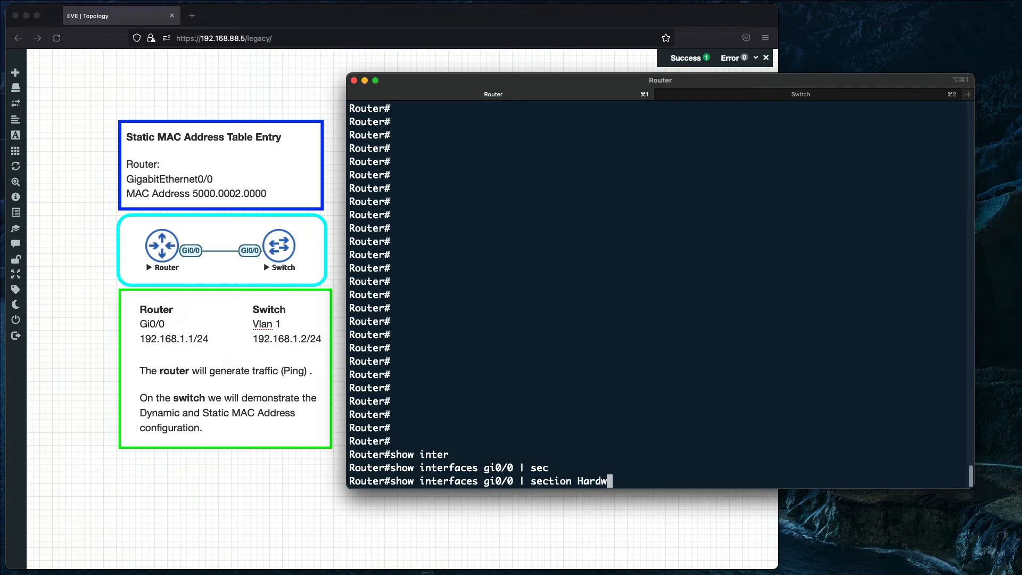
{"action": "key", "text": "Return"}
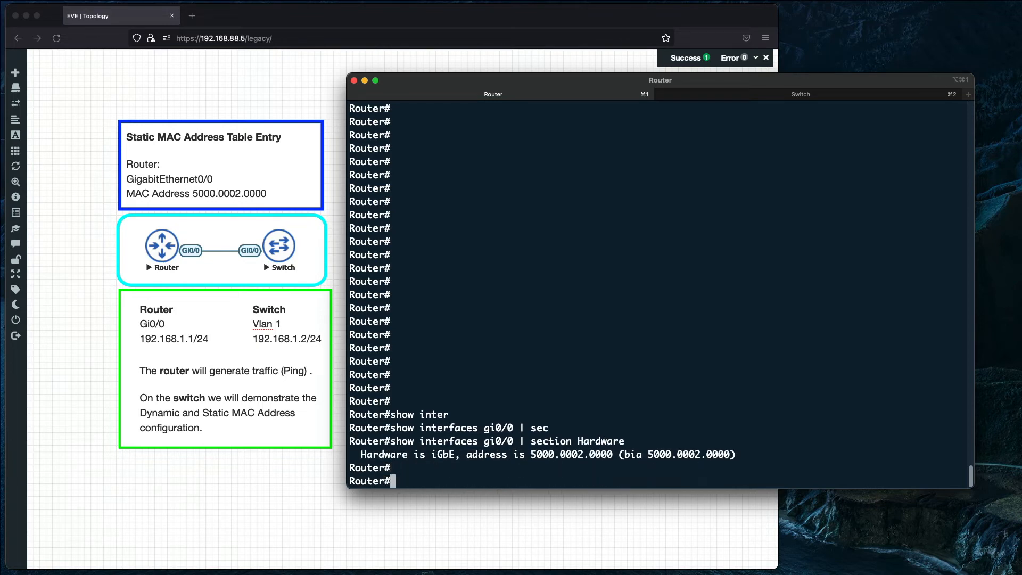
- On the switch, add static MAC entry 5000.0002.0000 for VLAN 1 on interface gi0/0
{"action": "left_click", "coordinate": [799, 94]}
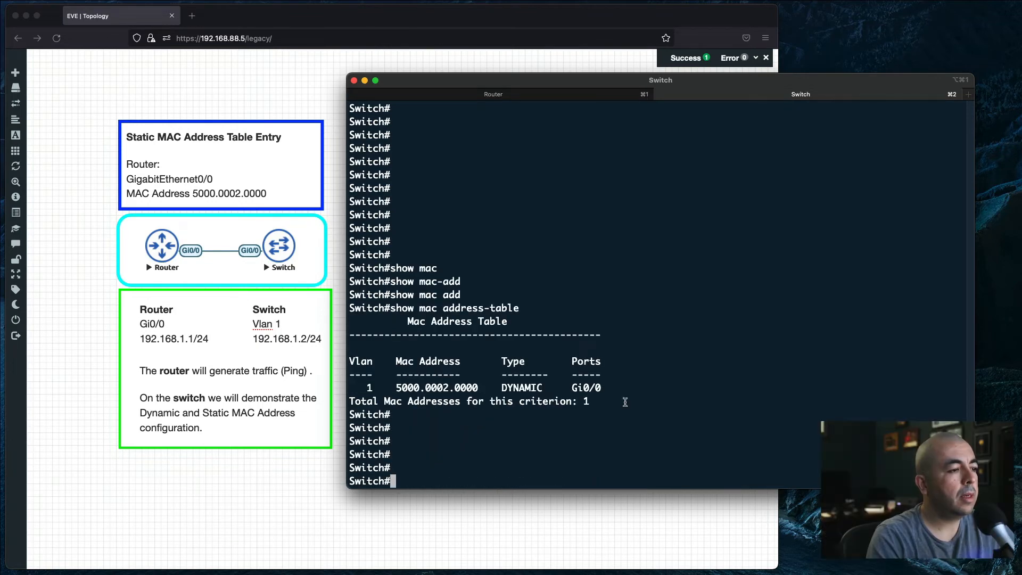
{"action": "mouse_move", "coordinate": [518, 386]}
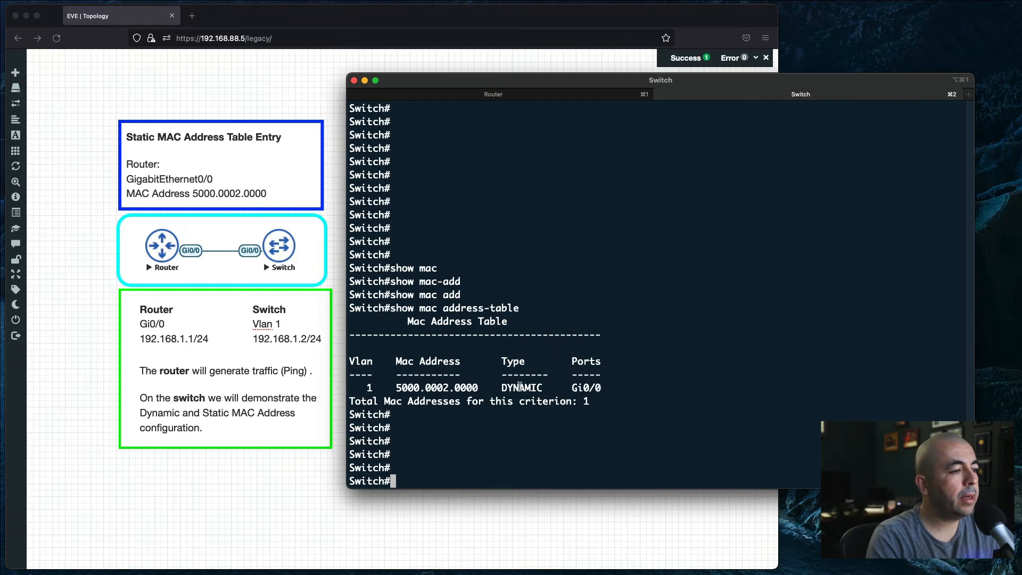
{"action": "mouse_move", "coordinate": [522, 387]}
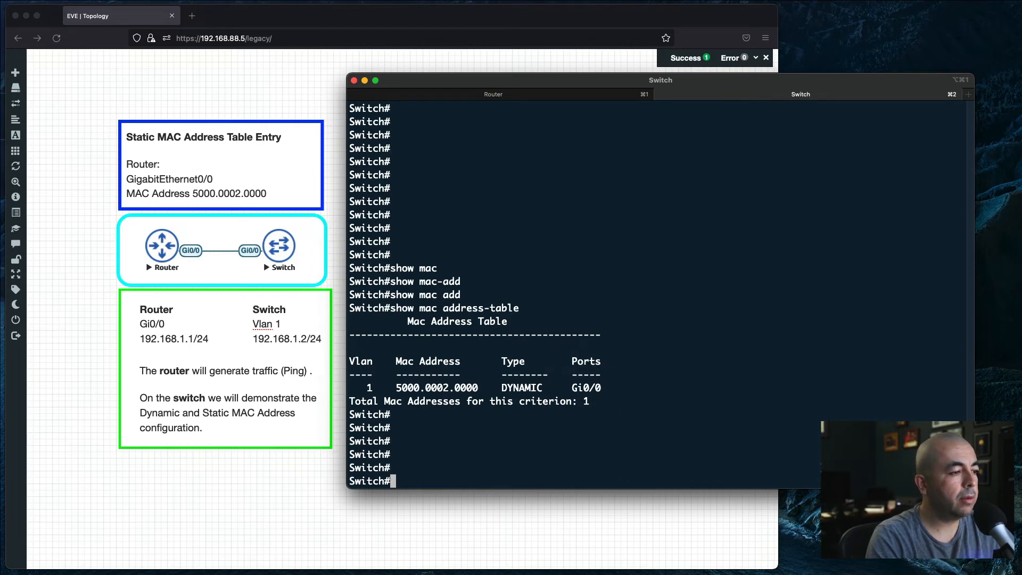
{"action": "type", "text": "config t"}
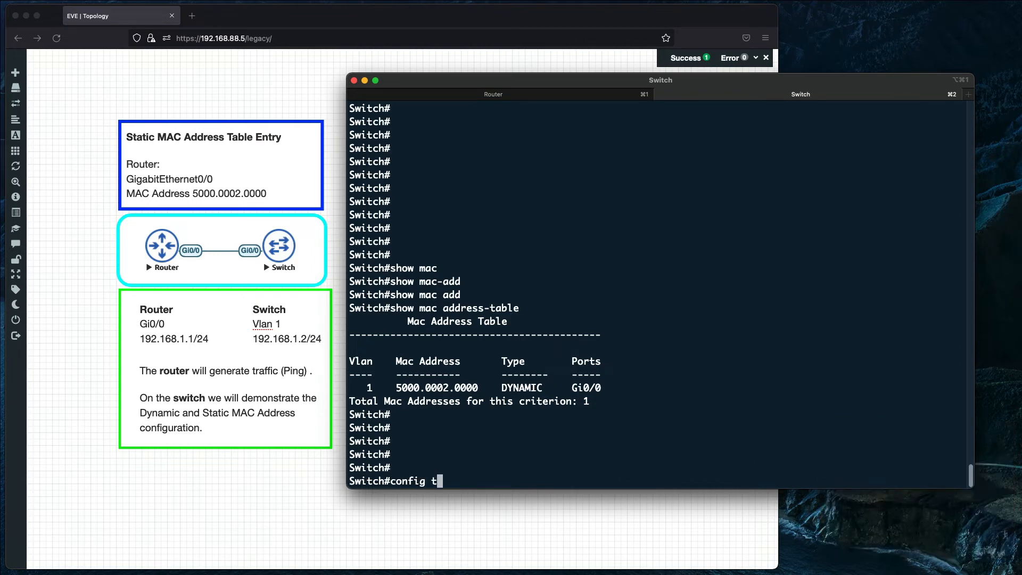
{"action": "key", "text": "Return"}
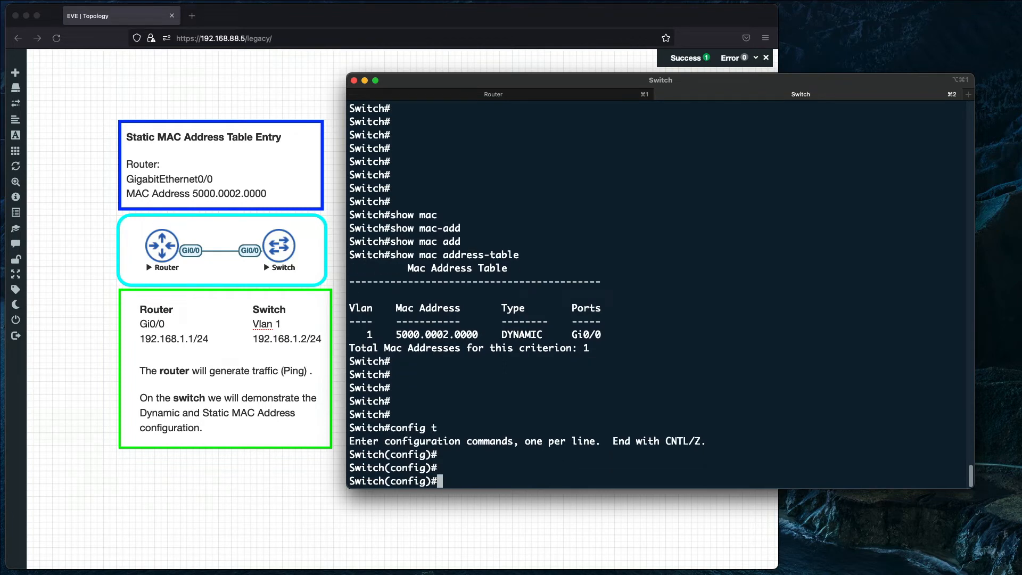
{"action": "type", "text": "mac address-table s"}
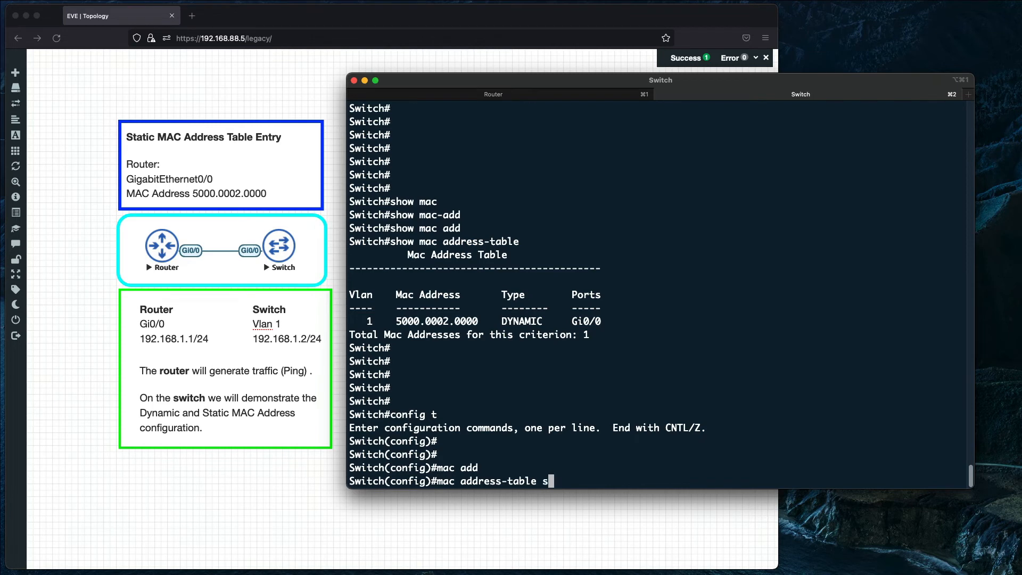
{"action": "type", "text": "tatic"}
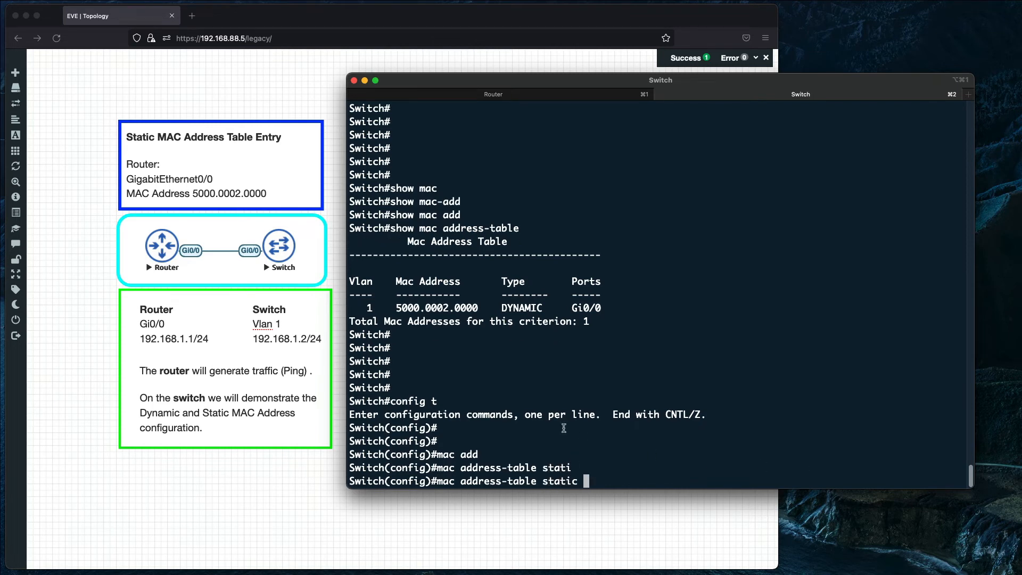
{"action": "double_click", "coordinate": [436, 307]}
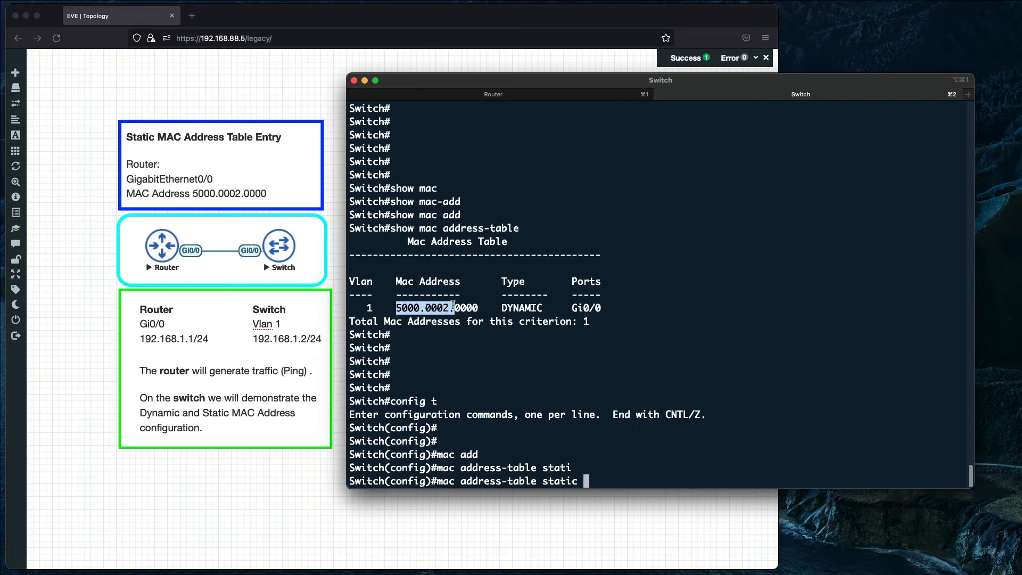
{"action": "type", "text": "5000.0002.0000 vlan"}
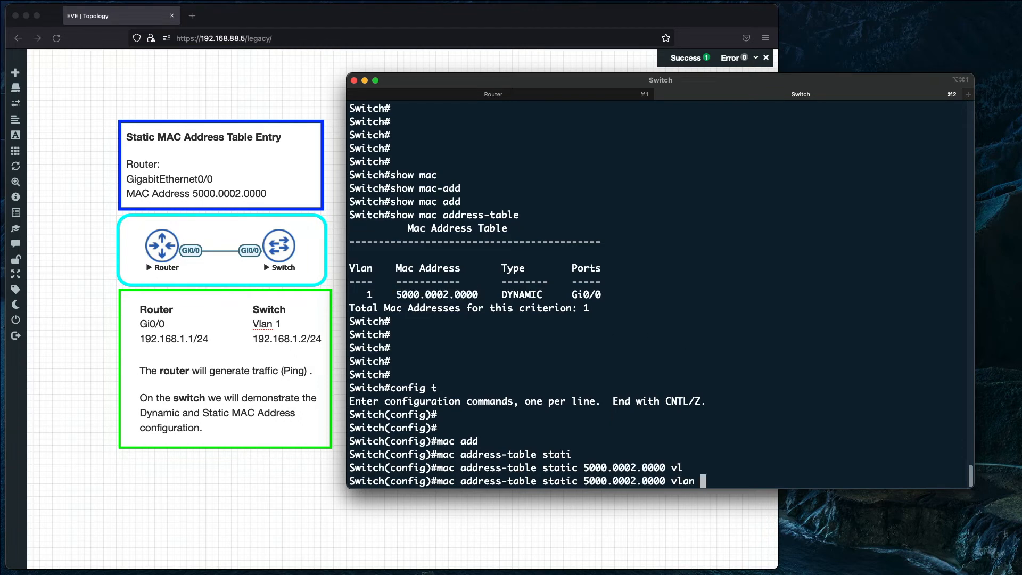
{"action": "type", "text": "1 interface gi"}
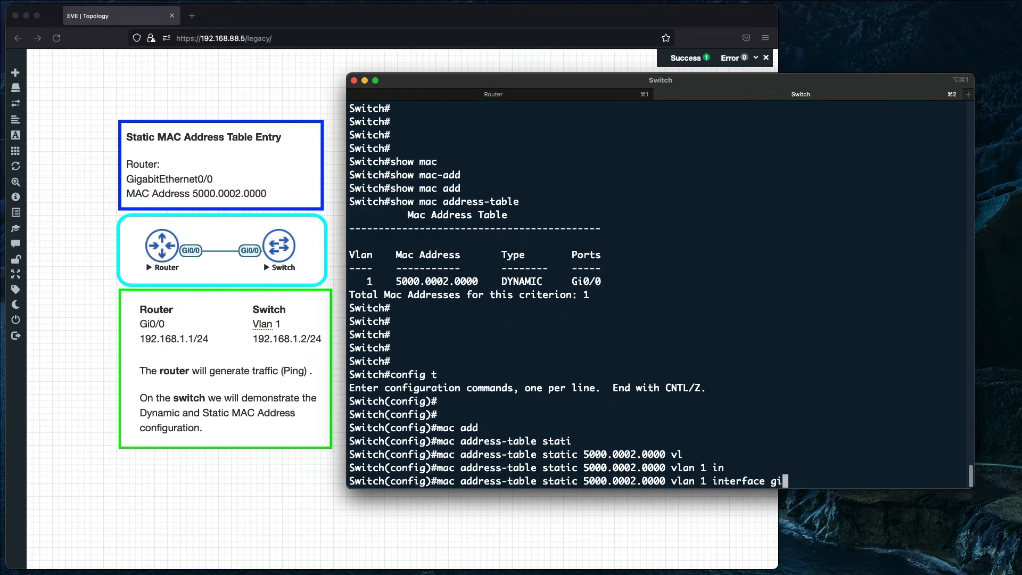
{"action": "key", "text": "Return"}
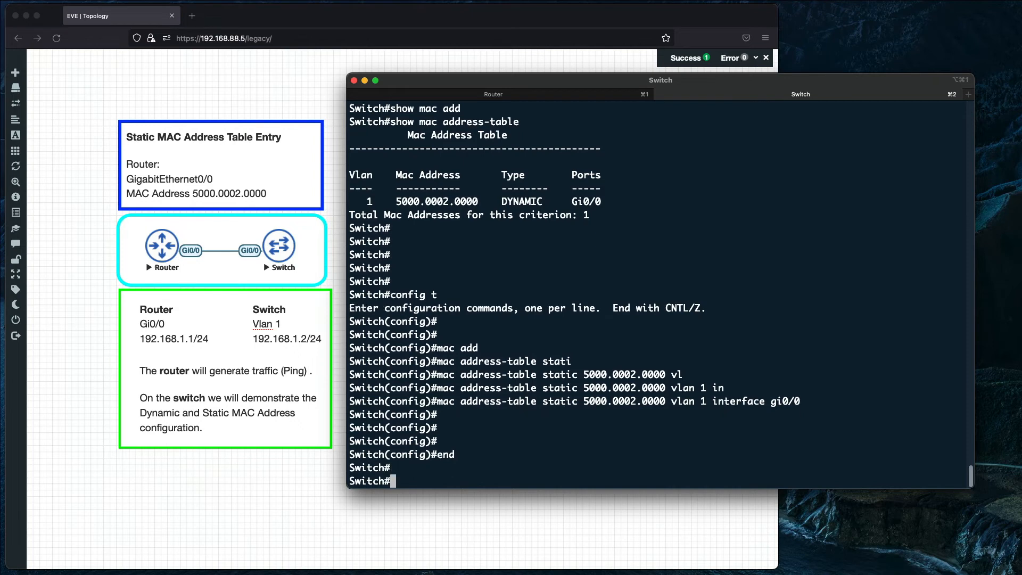
- Verify with 'show mac address-table' that 5000.0002.0000 is STATIC on Gi0/0
{"action": "type", "text": "show mac ad"}
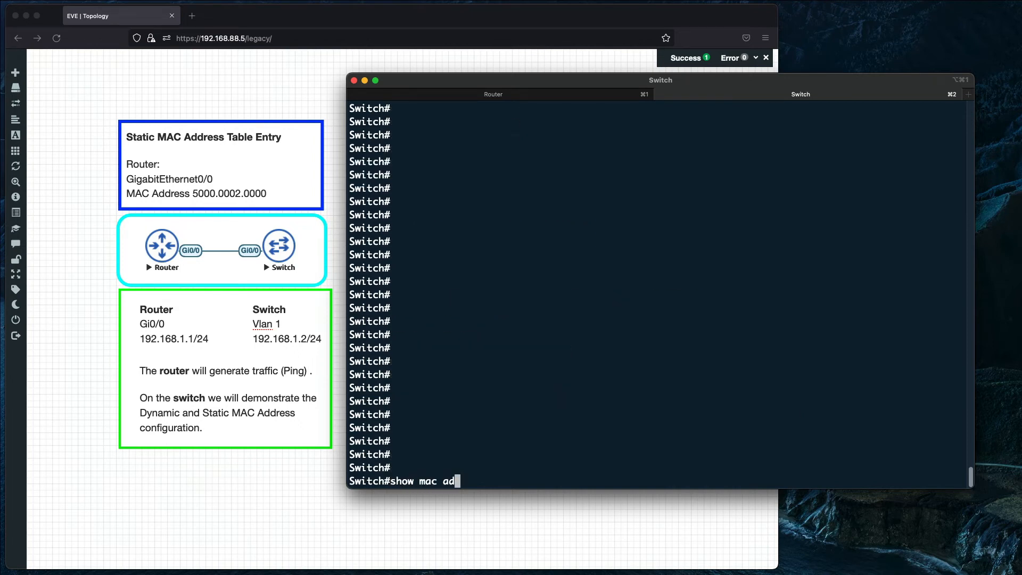
{"action": "key", "text": "Return"}
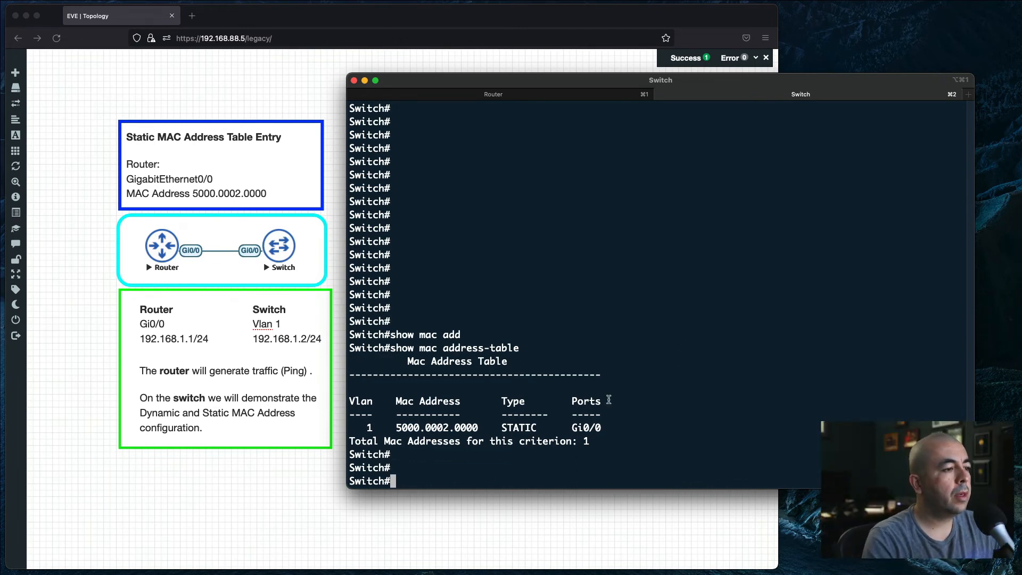
{"action": "mouse_move", "coordinate": [528, 411]}
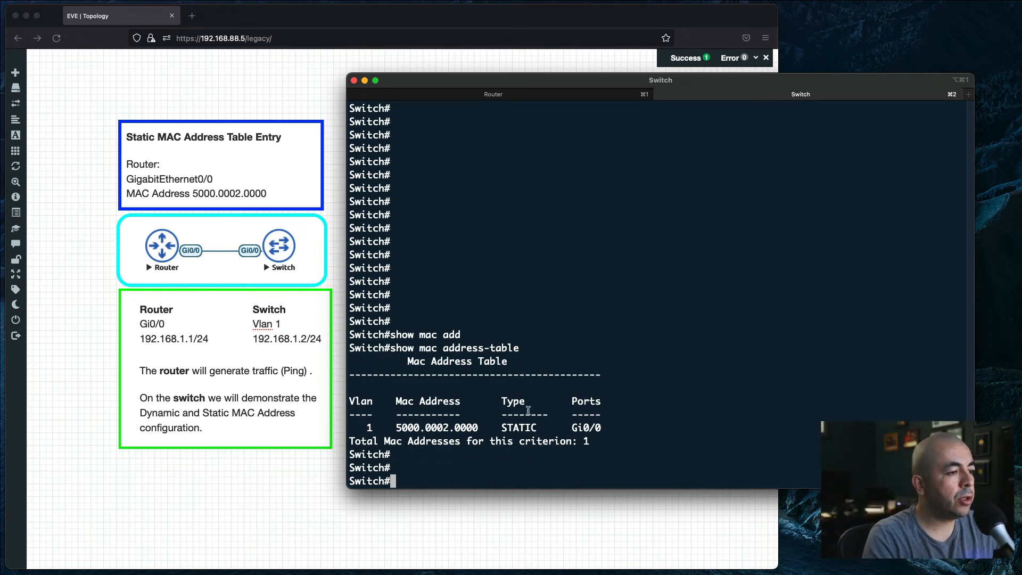
{"action": "mouse_move", "coordinate": [502, 425]}
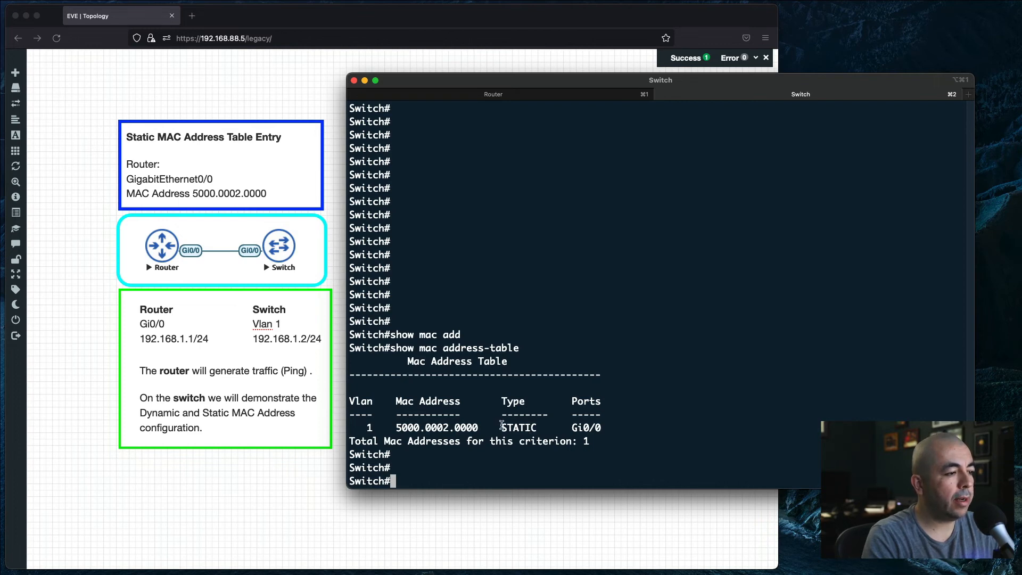
{"action": "left_click", "coordinate": [493, 94]}
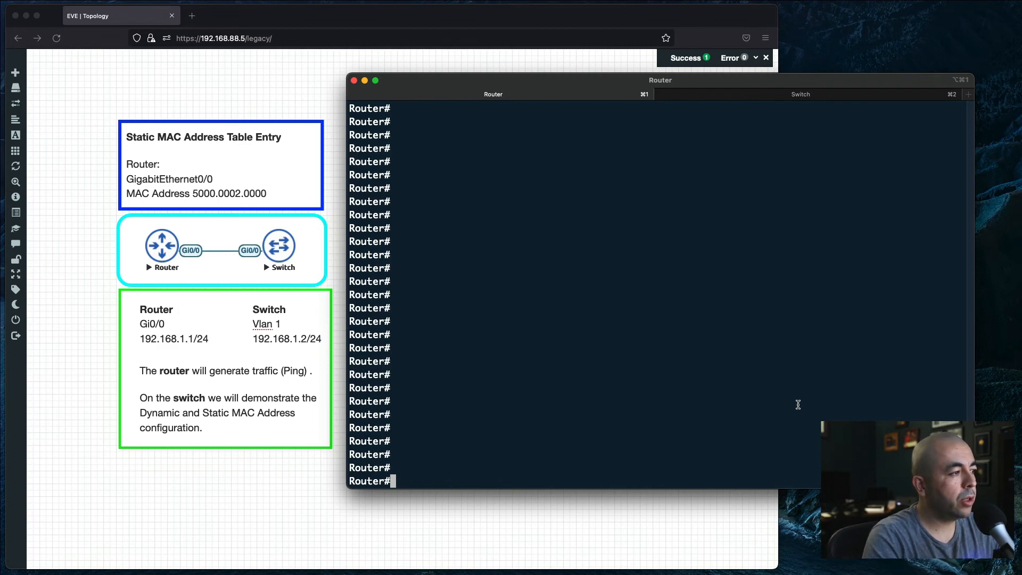
- Ping 192.168.1.2 ten times from the router
{"action": "type", "text": "ping 192."}
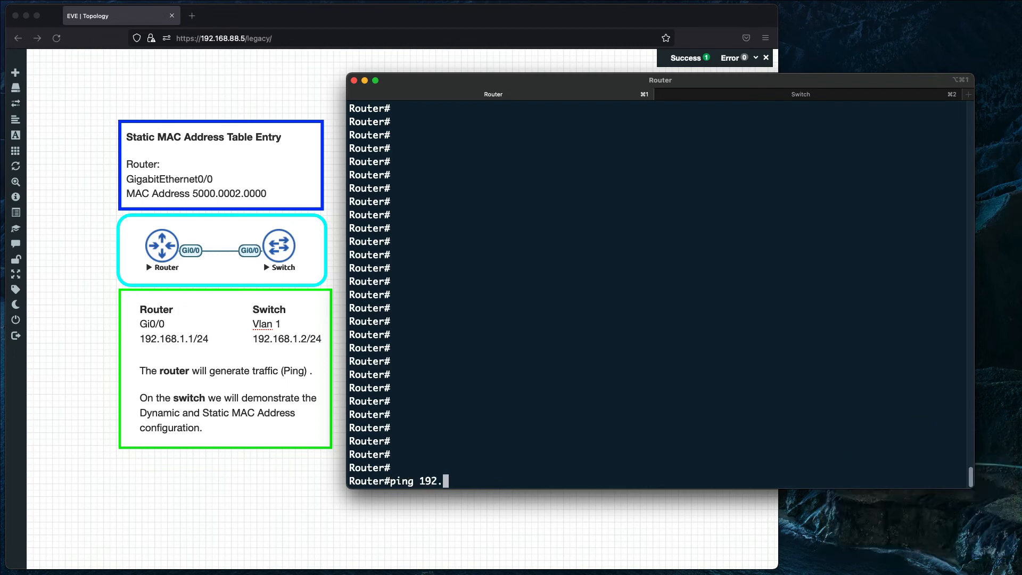
{"action": "type", "text": "168.1.2 re"}
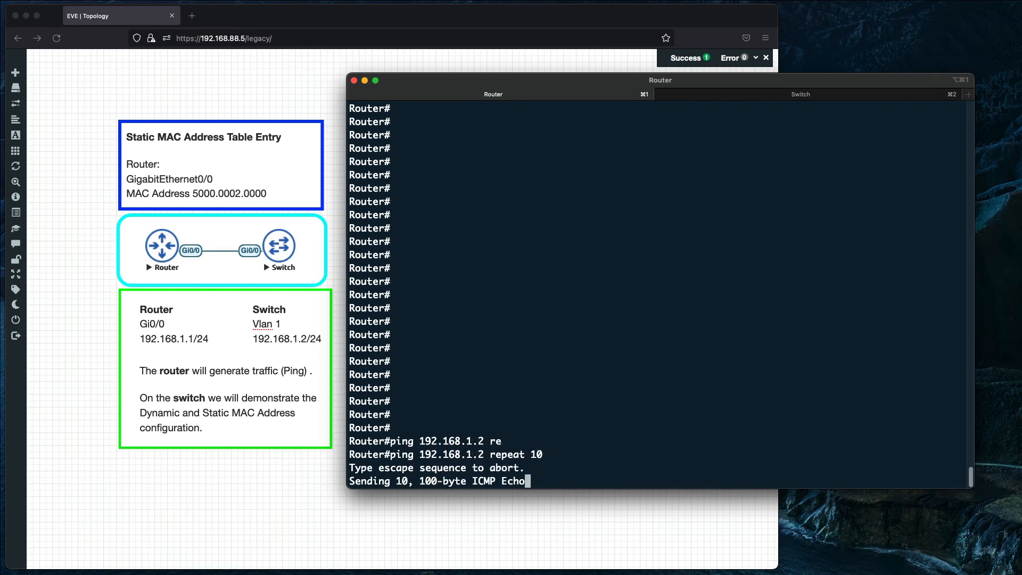
{"action": "left_click", "coordinate": [799, 94]}
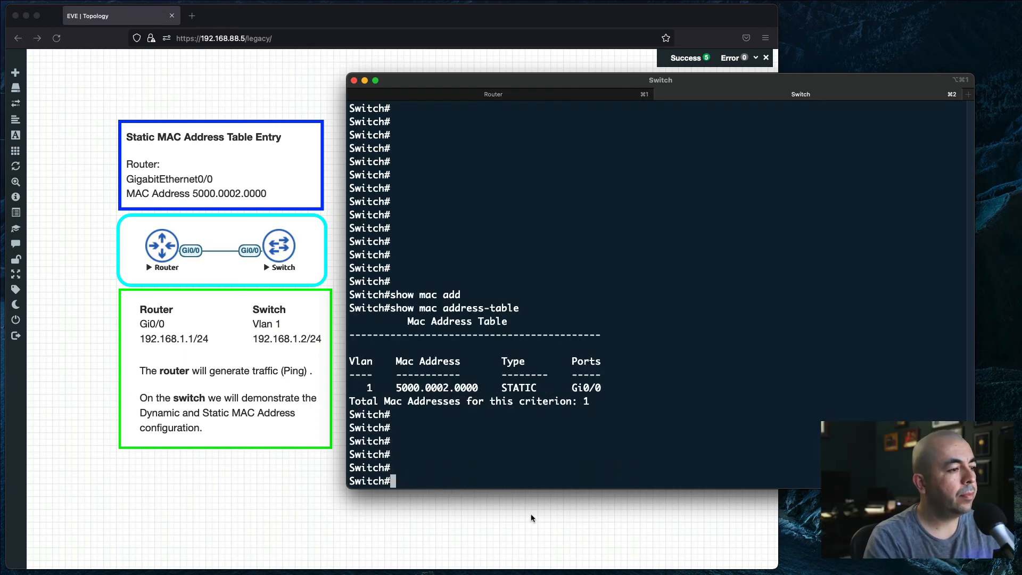